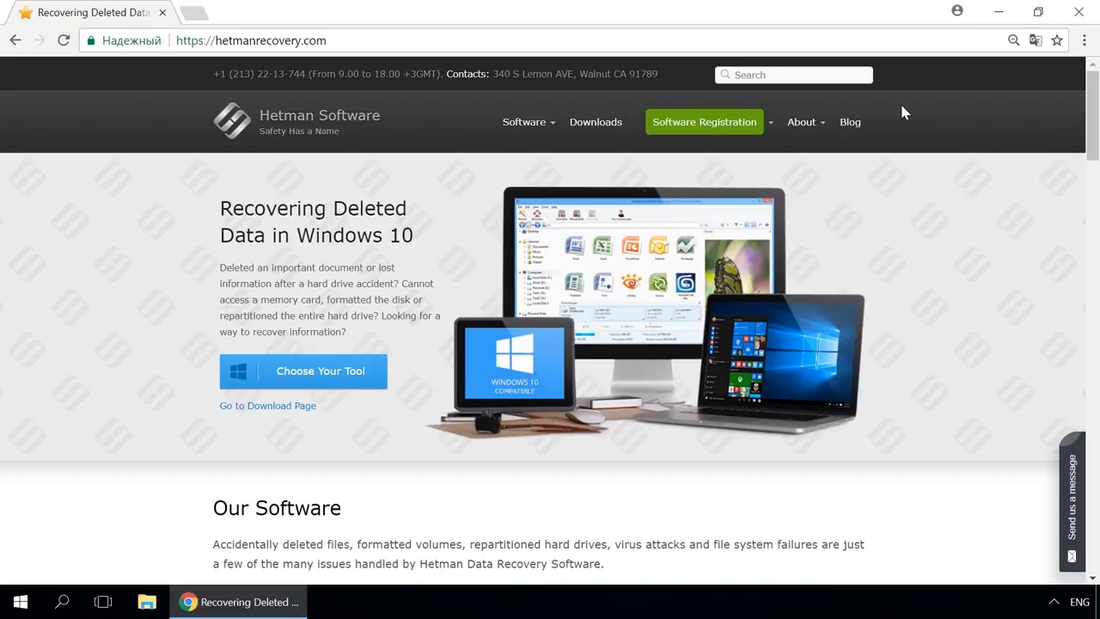
pyautogui.moveTo(549, 133)
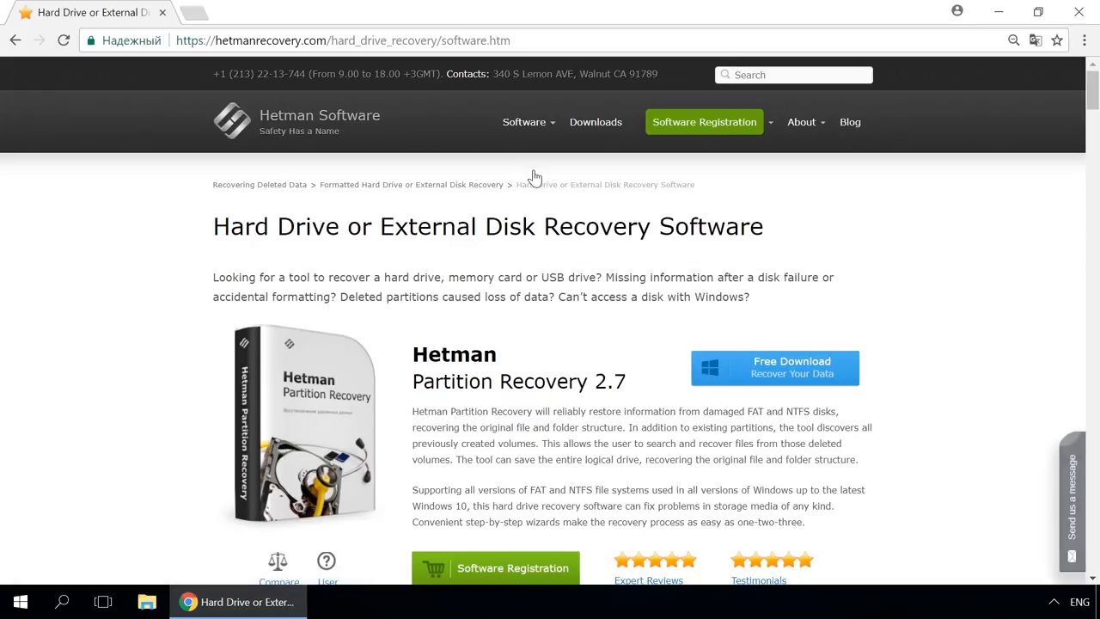
pyautogui.moveTo(783, 368)
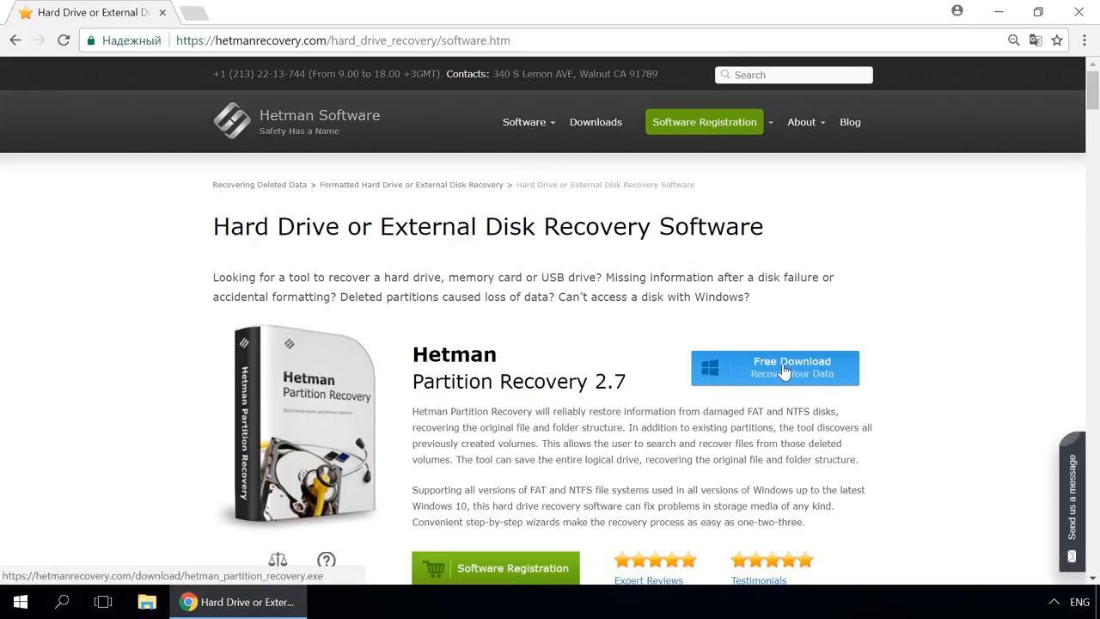
pyautogui.moveTo(895, 358)
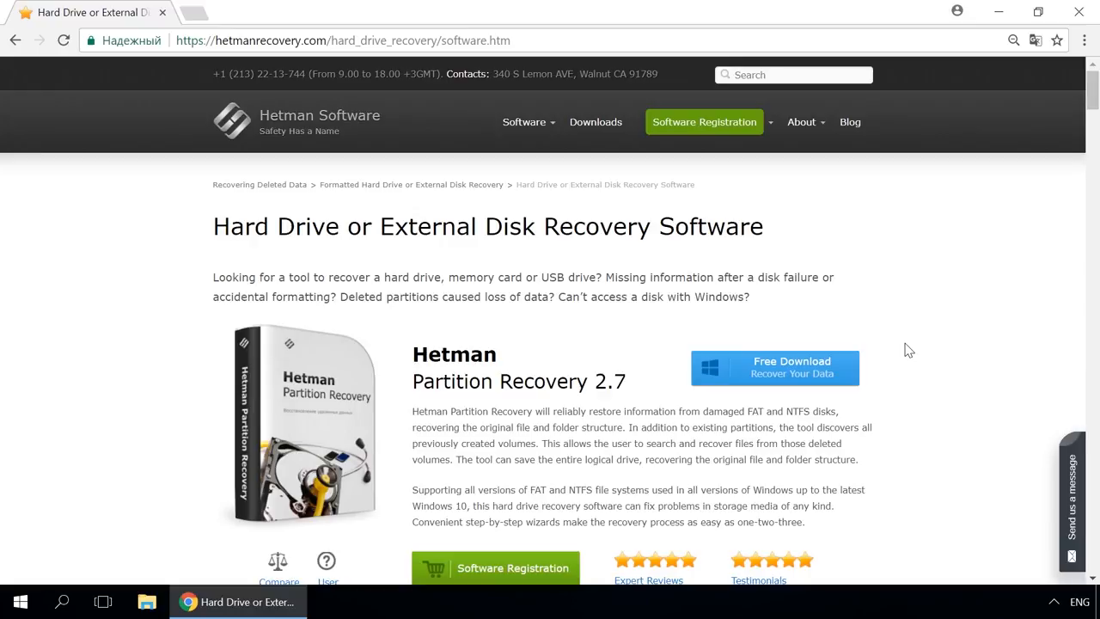
pyautogui.moveTo(849, 122)
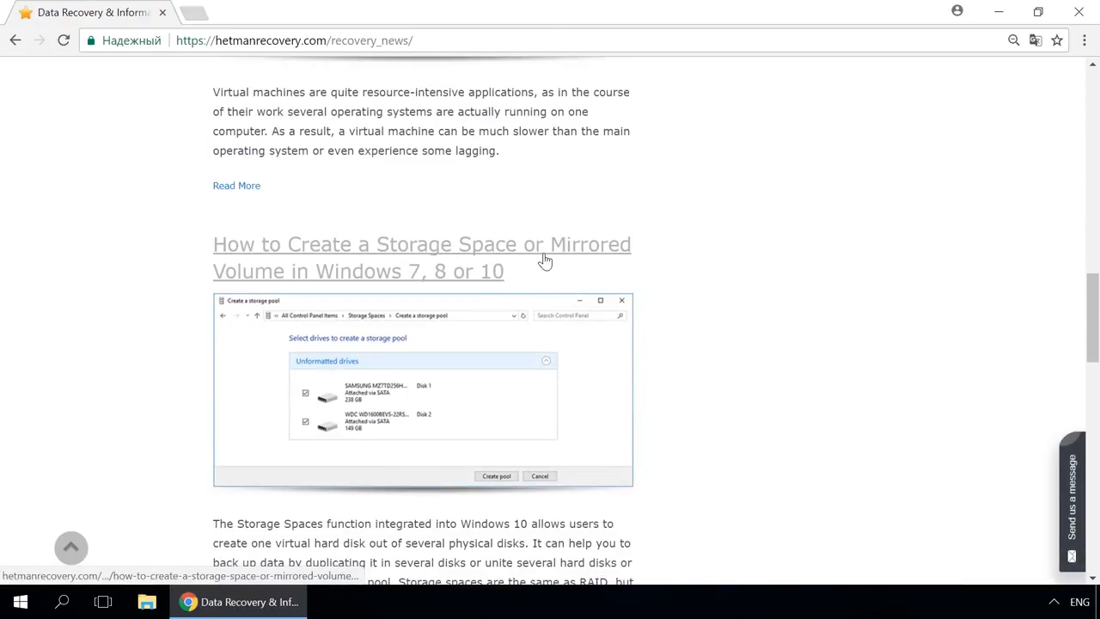
# Open the post 'How to Create a Storage Space or Mirrored Volume' and scroll through it.
pyautogui.click(421, 257)
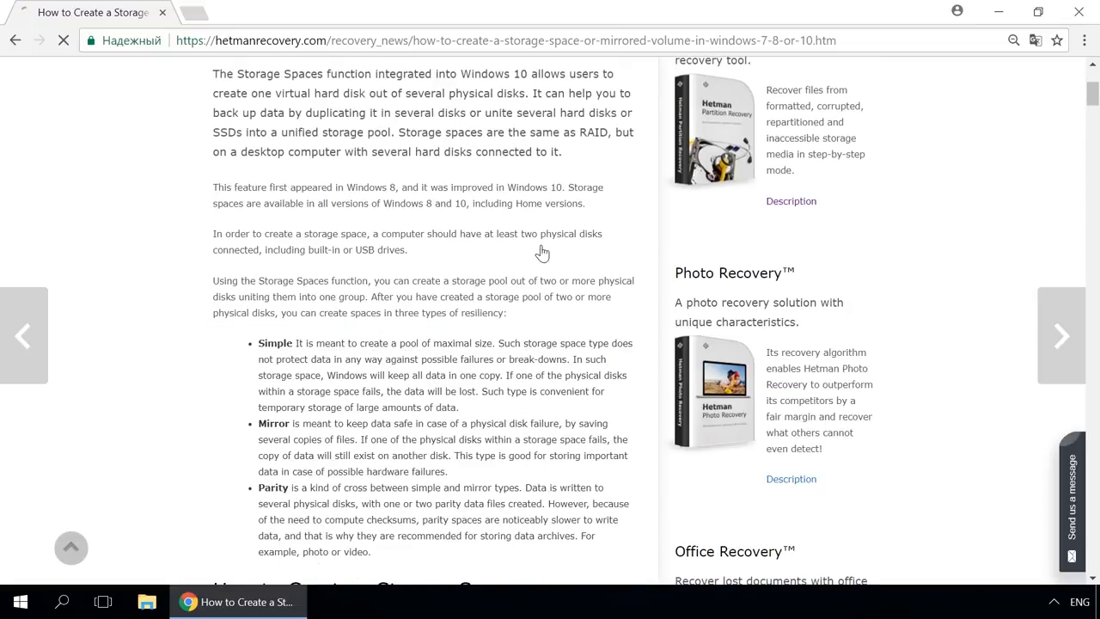
pyautogui.scroll(-3)
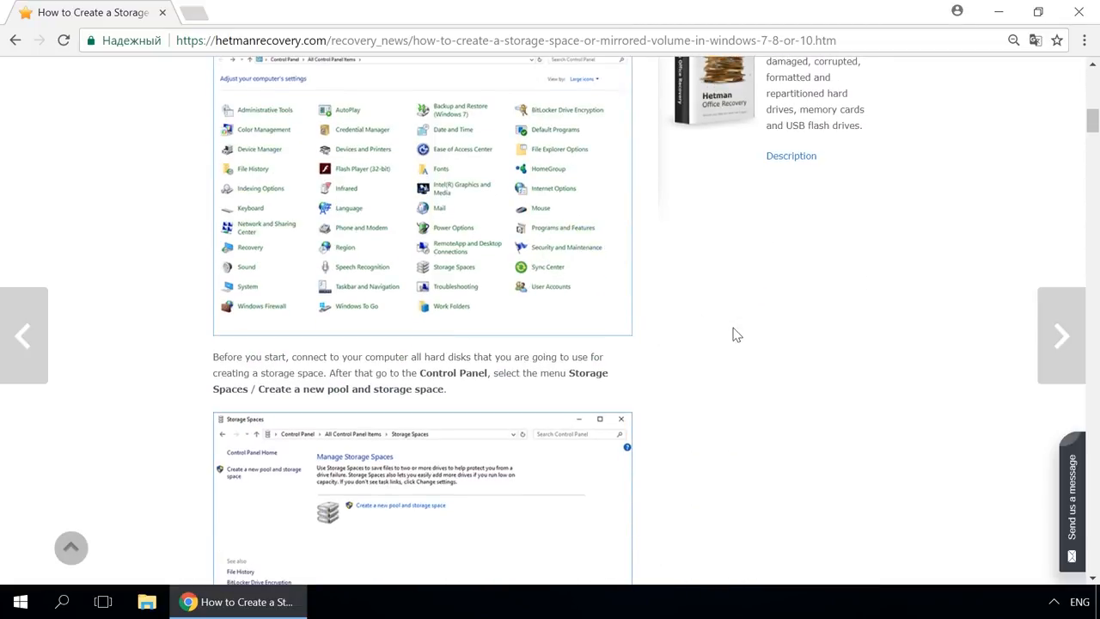